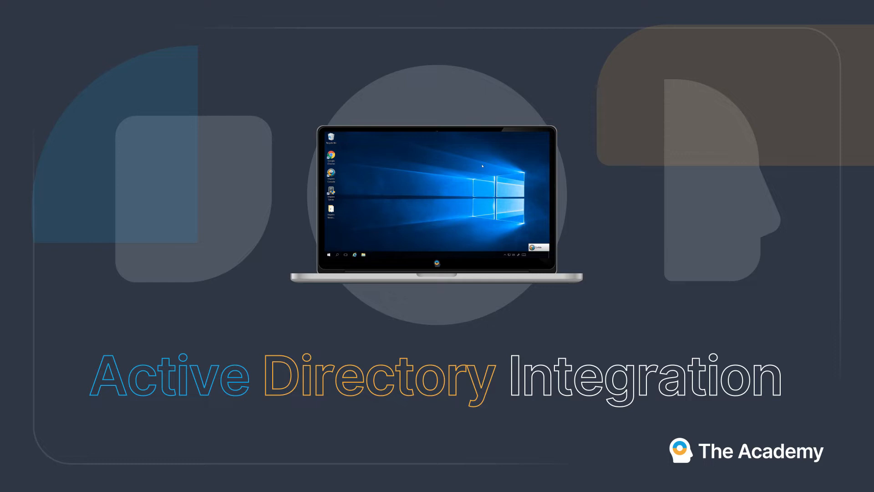
mouse_move(419, 176)
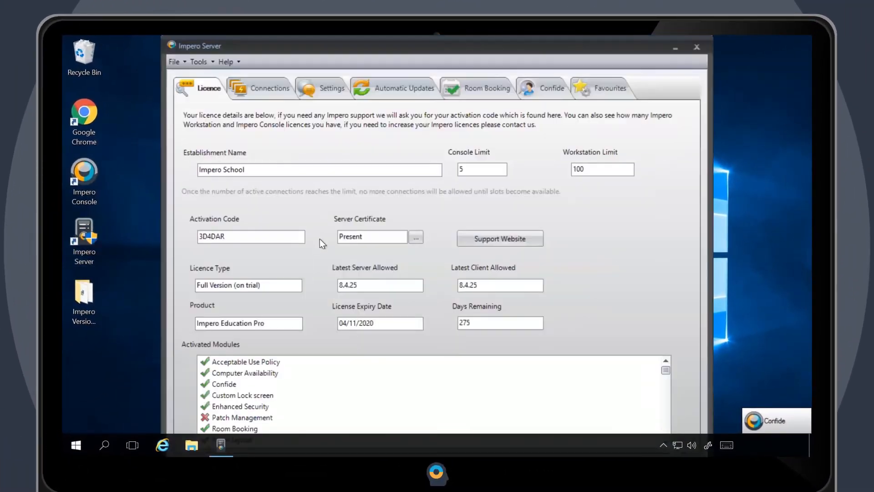
- Switch from the licence details to the Settings view holding the Active Directory options
click(332, 87)
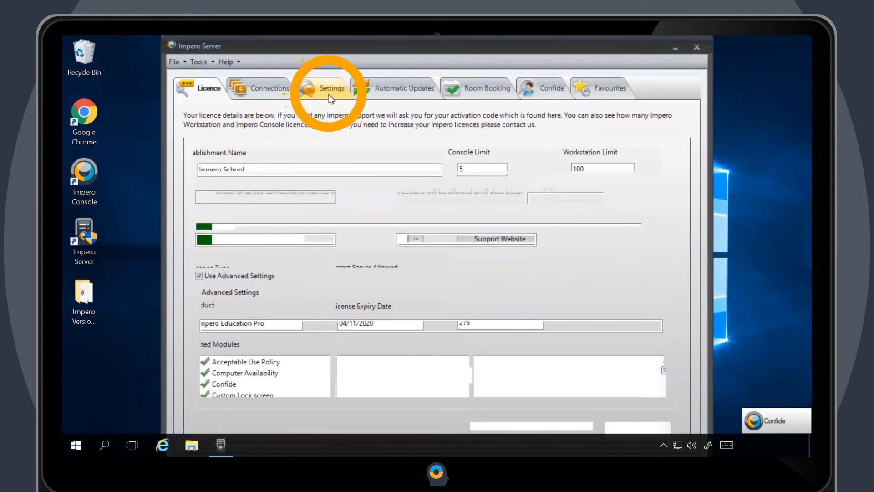
click(331, 88)
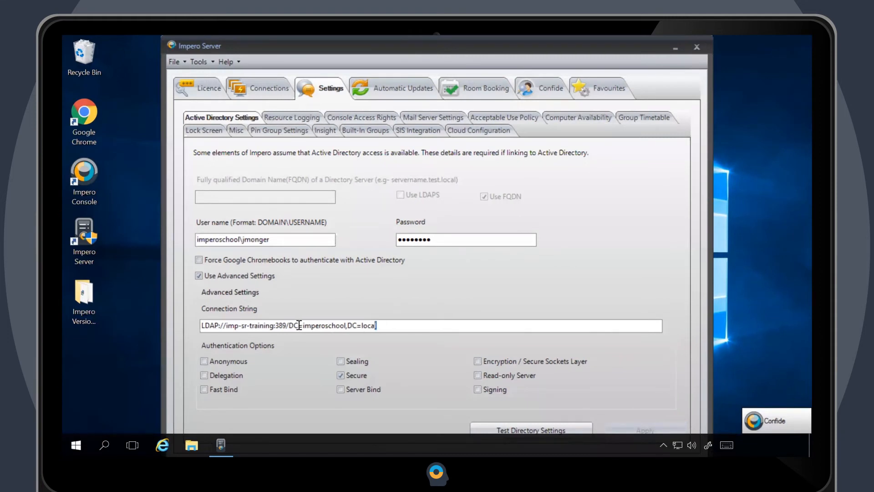
- Test the directory settings with the entered LDAP connection string and dismiss the successful-connection confirmation
triple_click(287, 325)
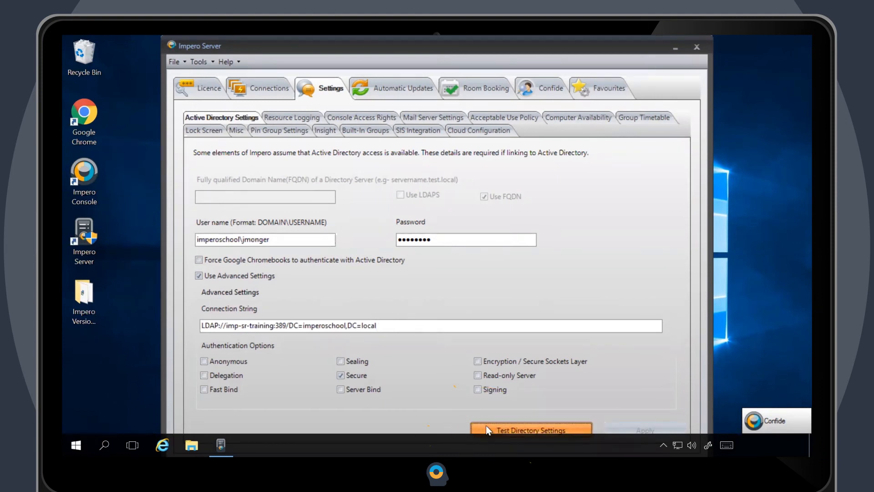
click(530, 429)
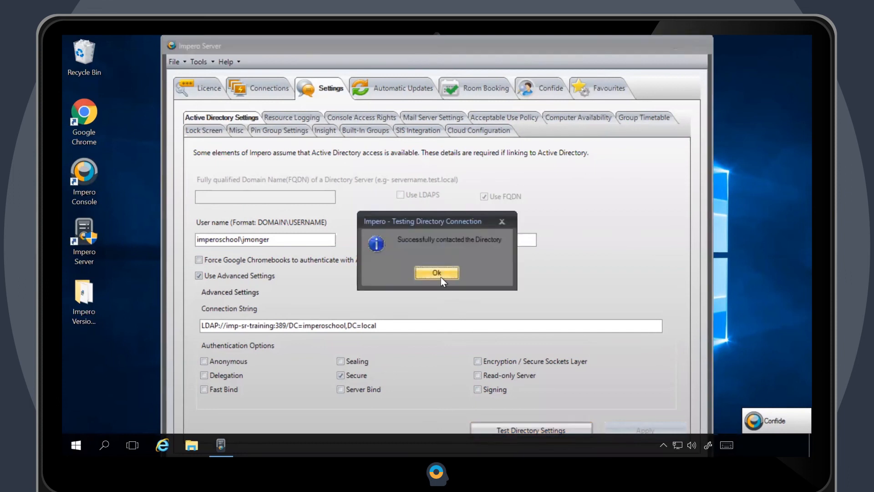
click(437, 272)
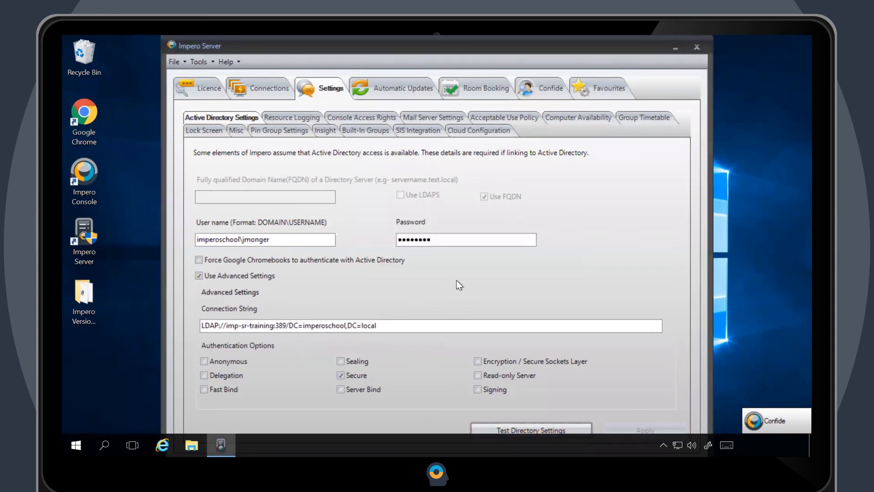